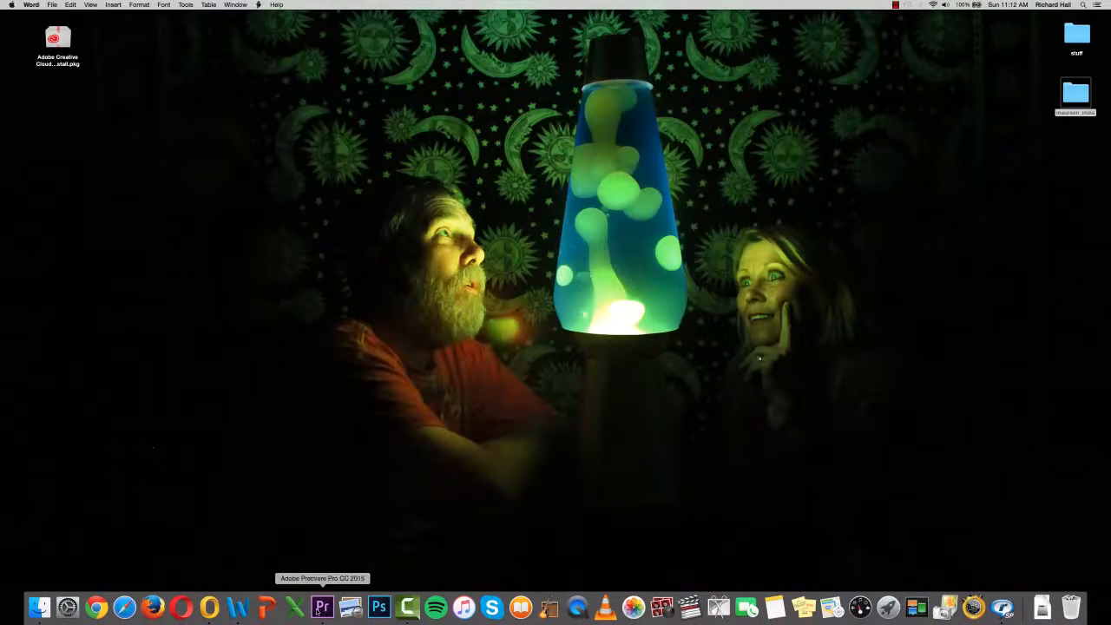
Launch Premiere Pro CC from the Dock to reach its welcome screen
left_click(323, 608)
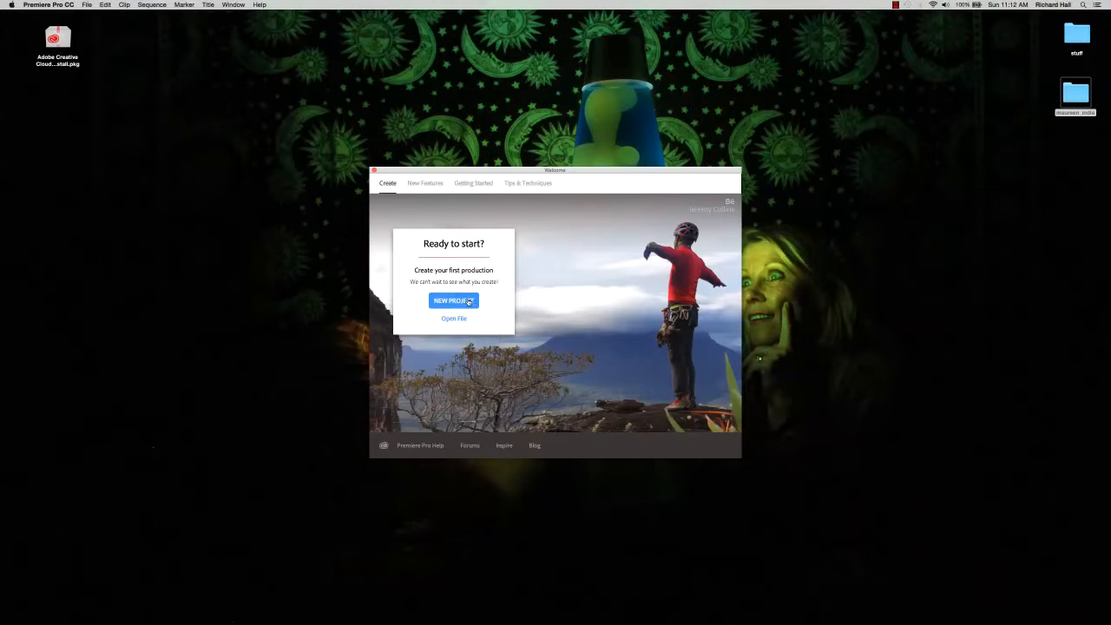
Start a new project and enter 'maureen_india' as its name
left_click(453, 301)
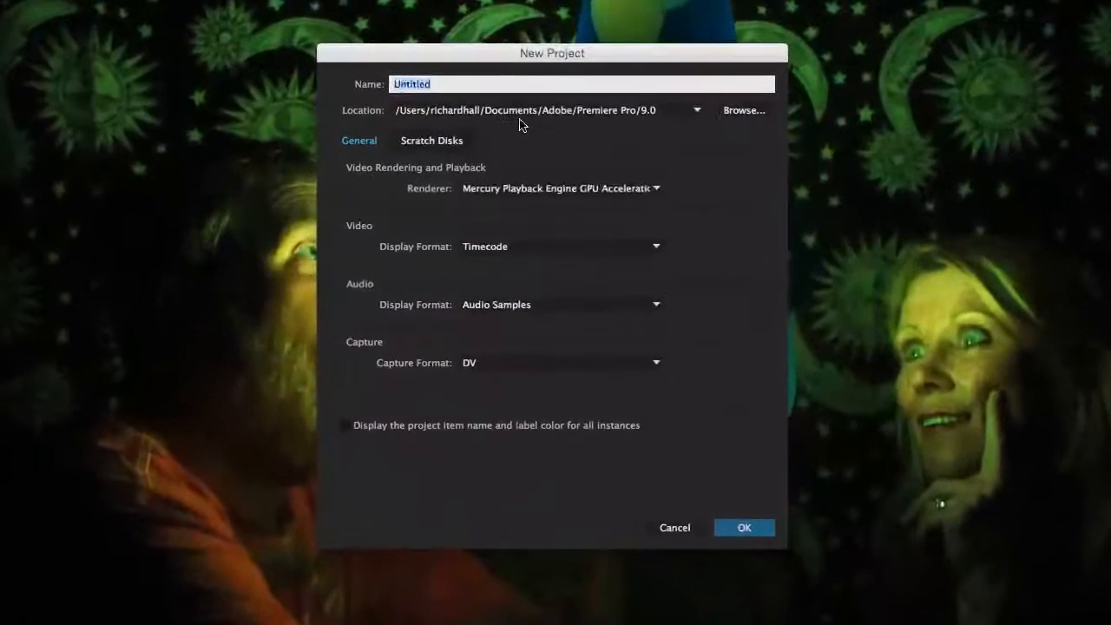
left_click_drag(552, 52, 525, 108)
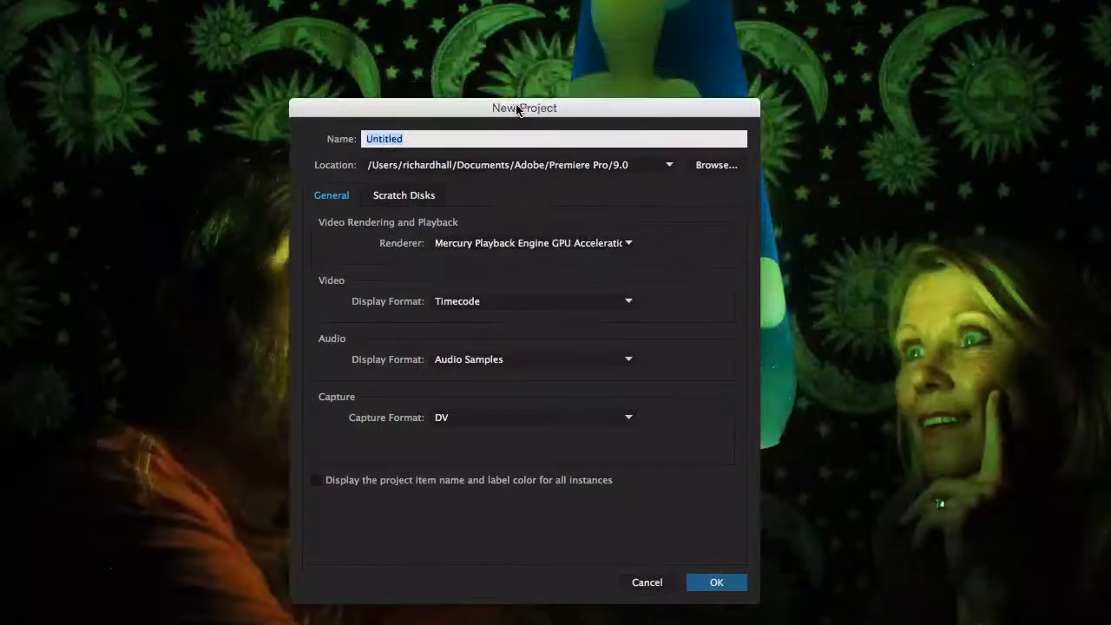
type("m")
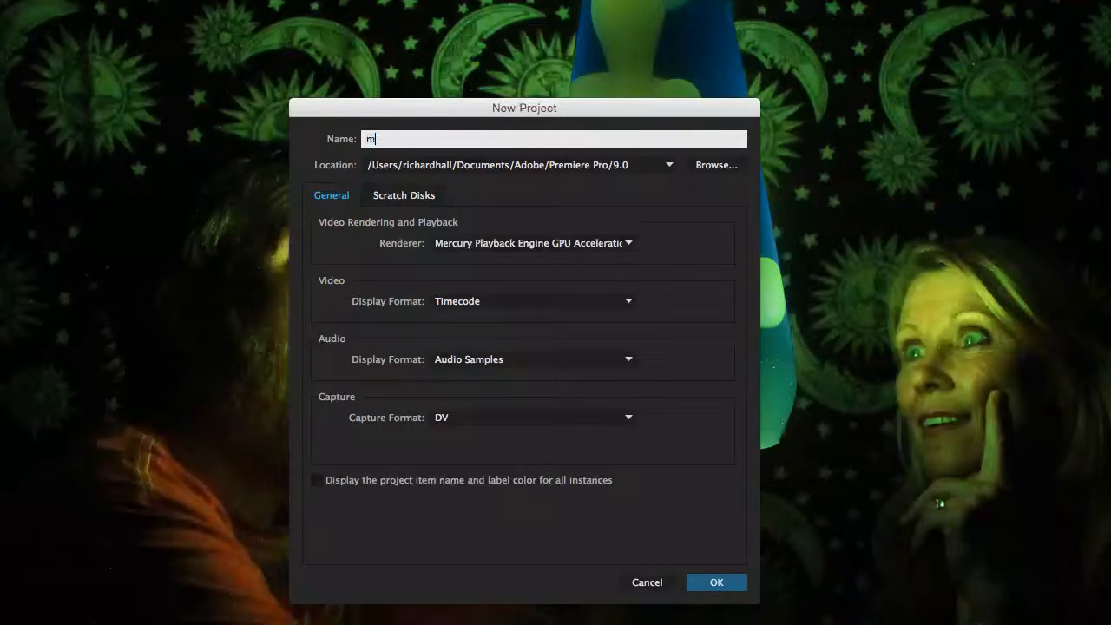
type("aureen_indi")
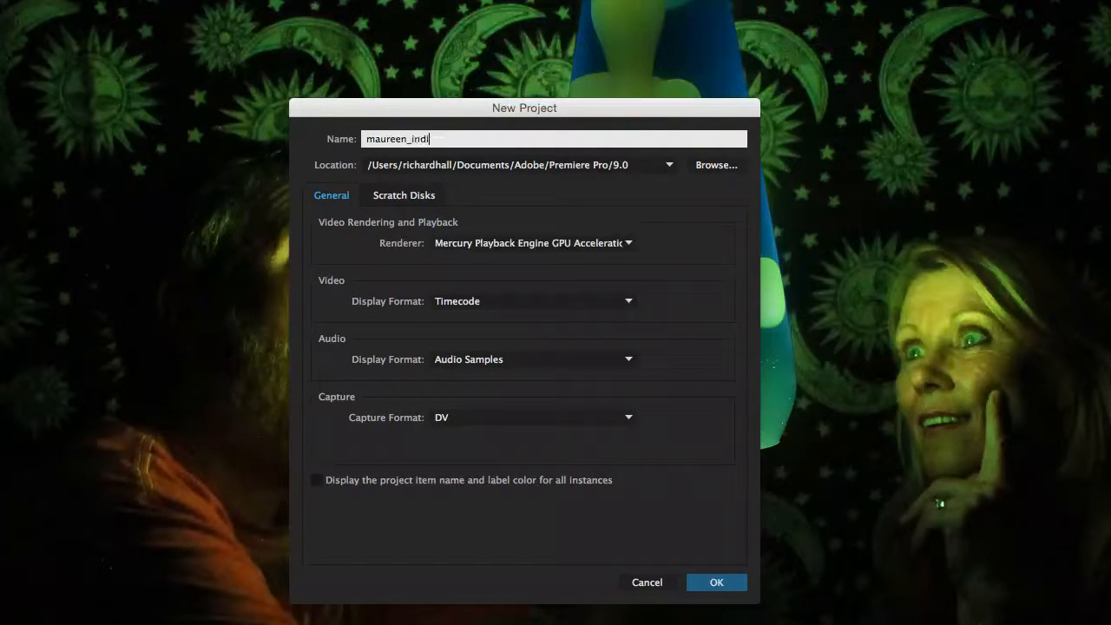
type("a")
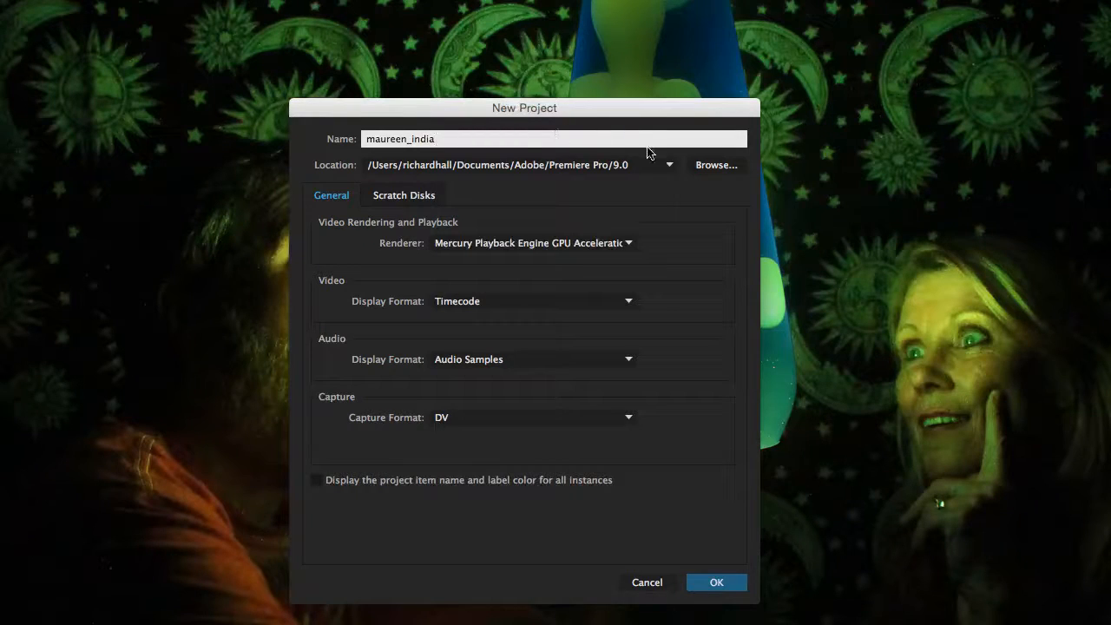
mouse_move(715, 165)
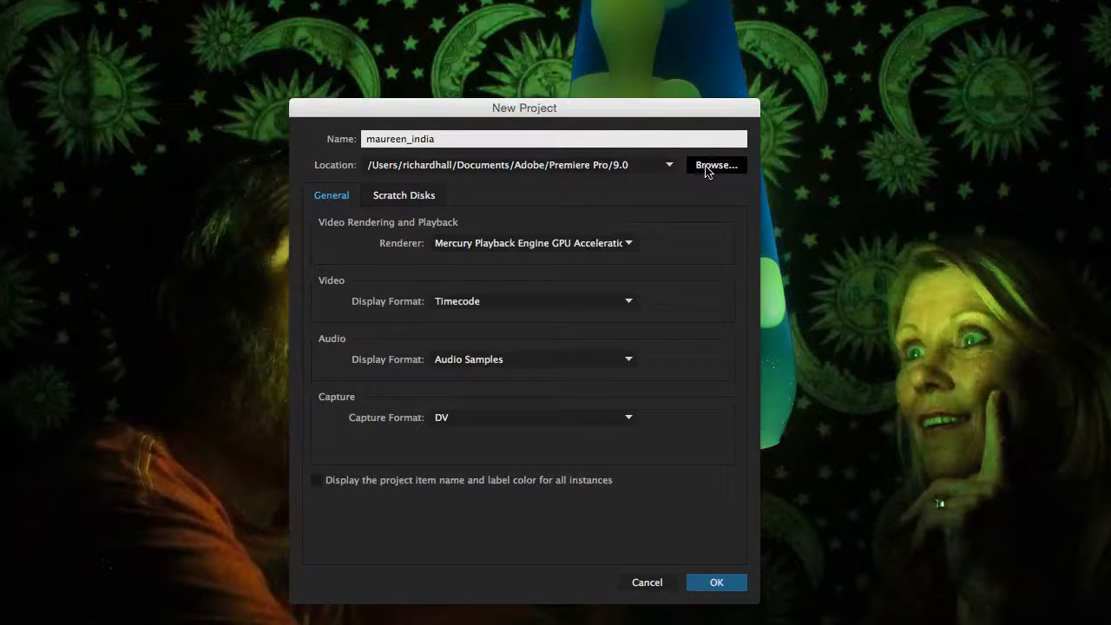
Browse to the Desktop and choose the maureen_india folder as the project location
left_click(436, 139)
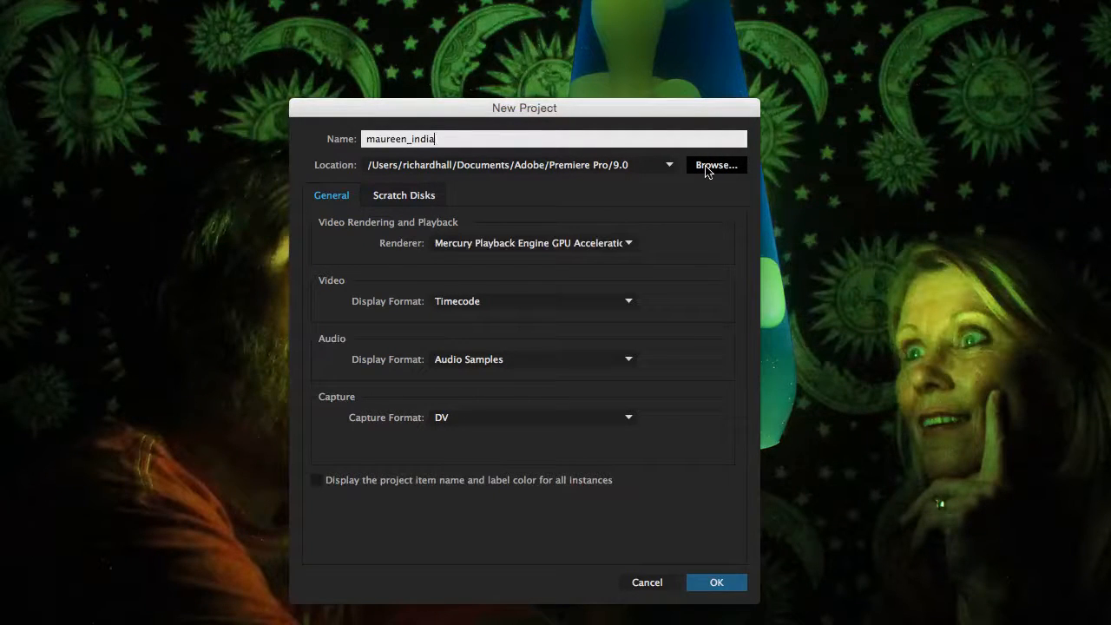
left_click(715, 164)
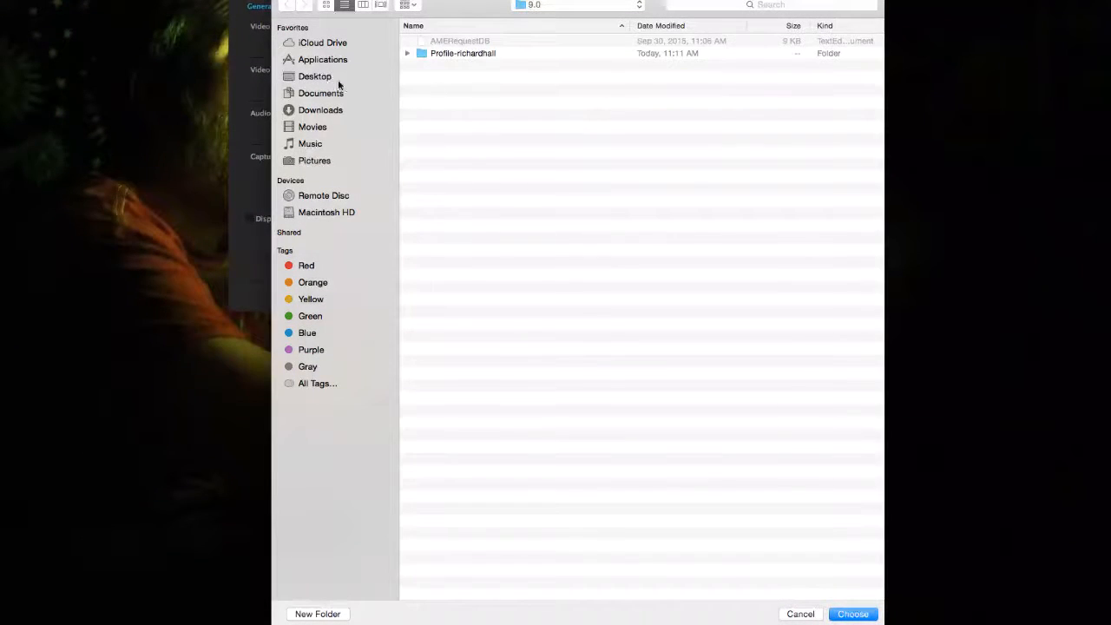
left_click(314, 76)
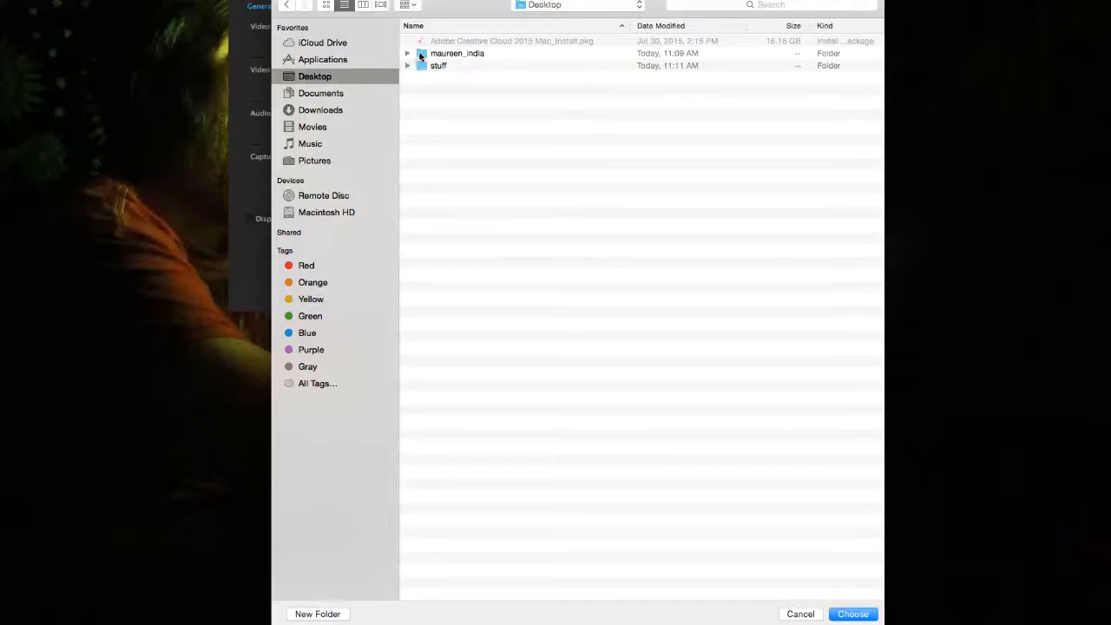
double_click(458, 52)
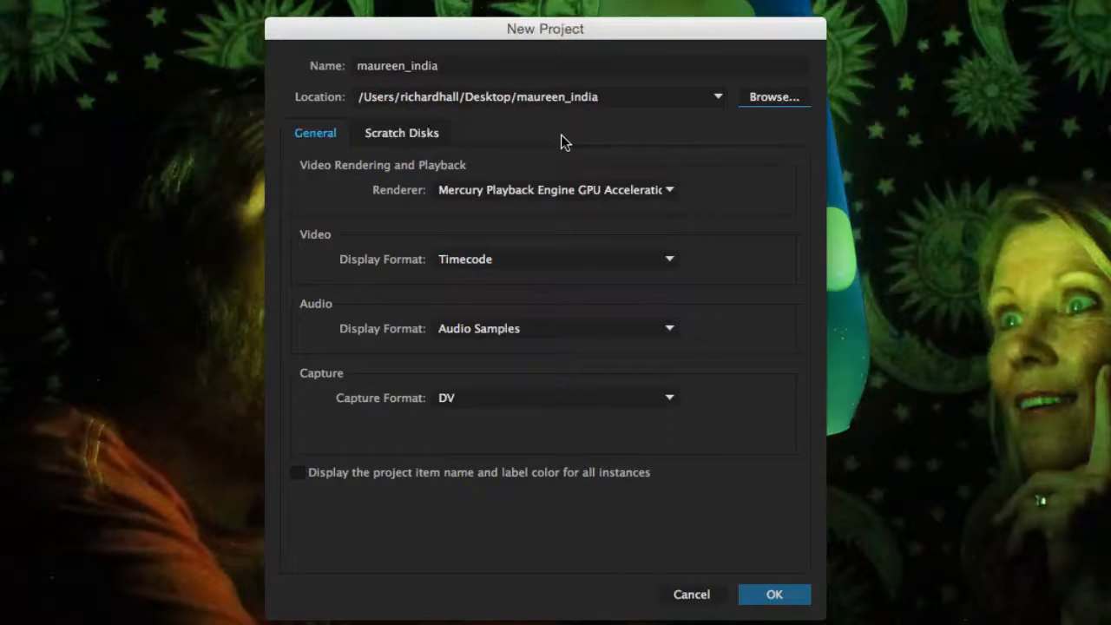
Confirm scratch disks are Same as Project and create the maureen_india project
left_click(401, 132)
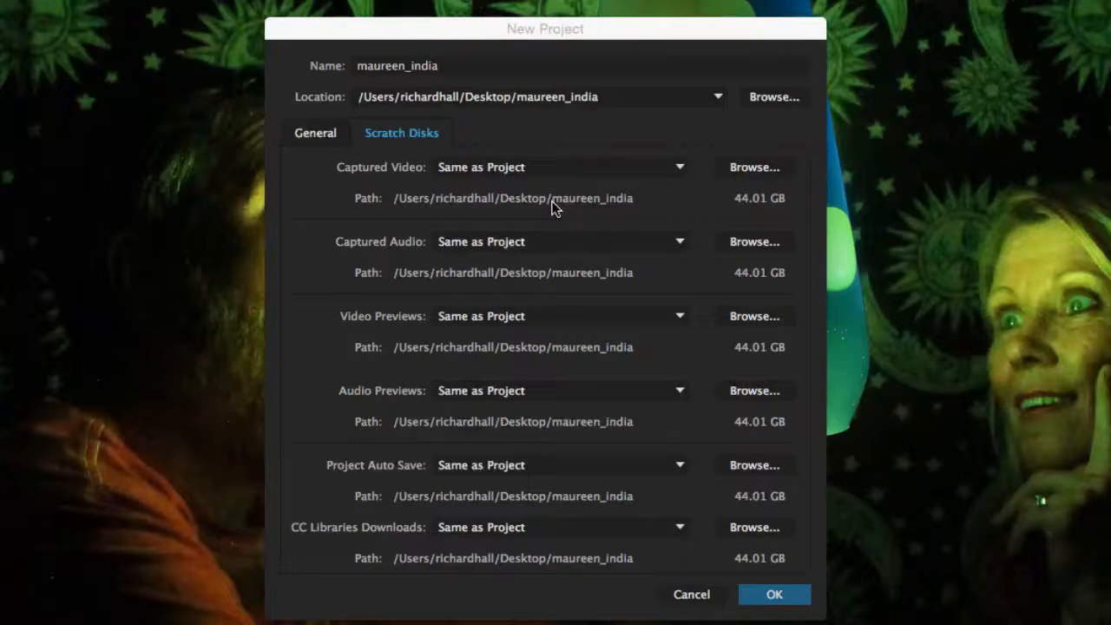
mouse_move(563, 490)
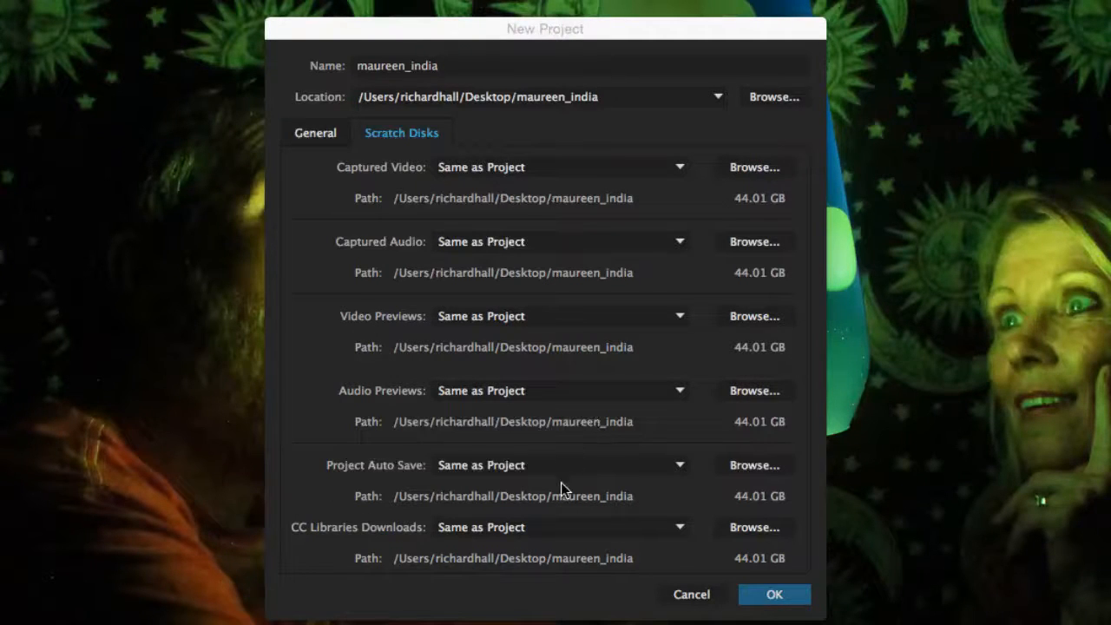
mouse_move(571, 261)
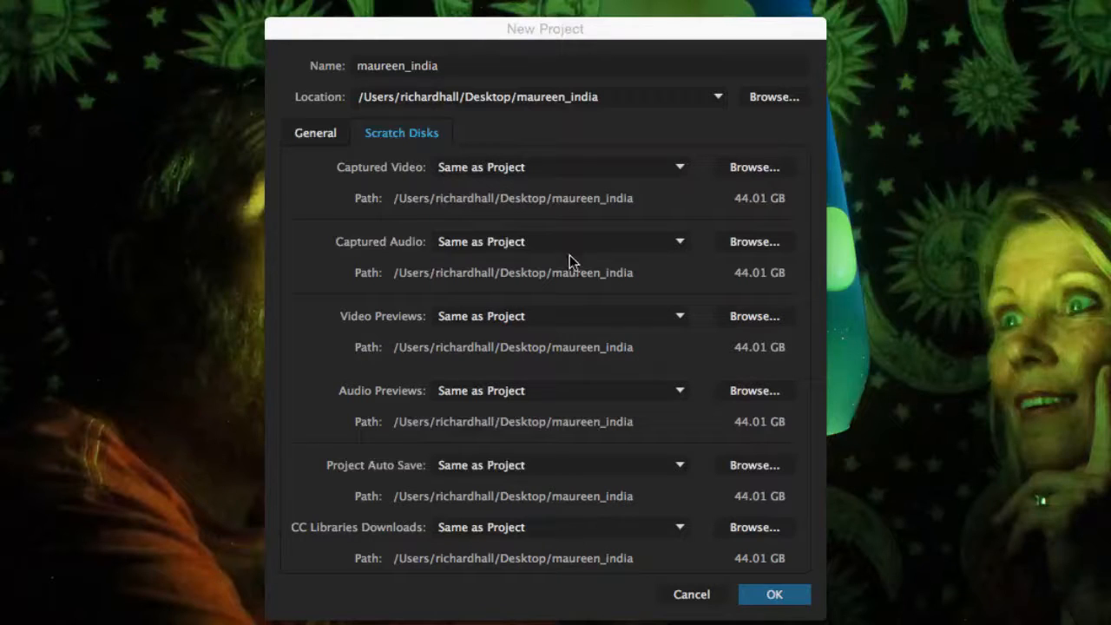
mouse_move(573, 227)
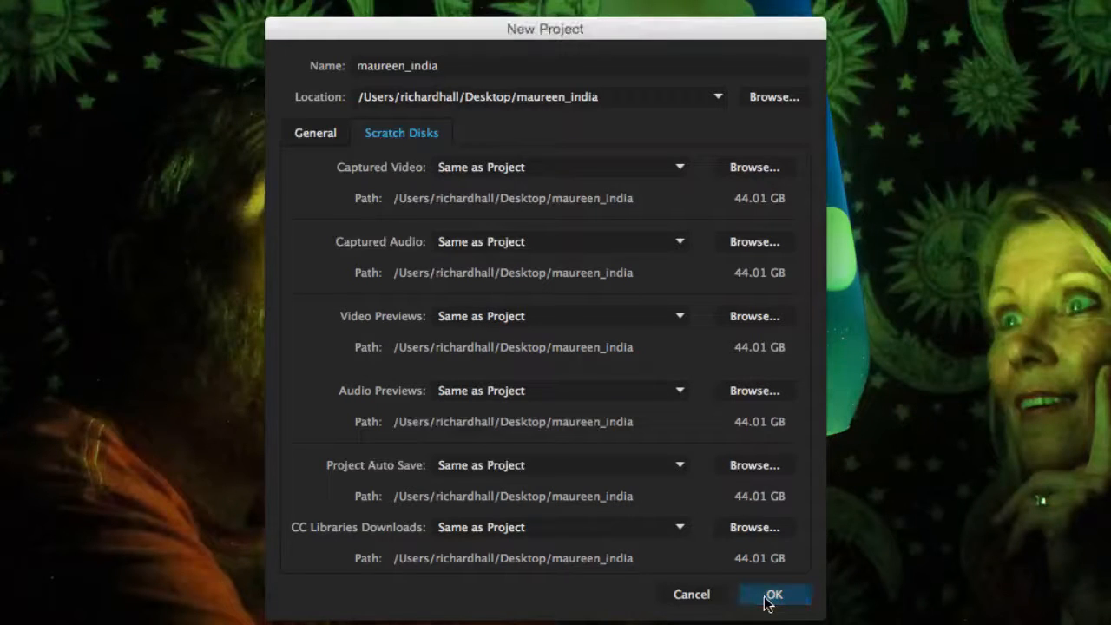
left_click(772, 593)
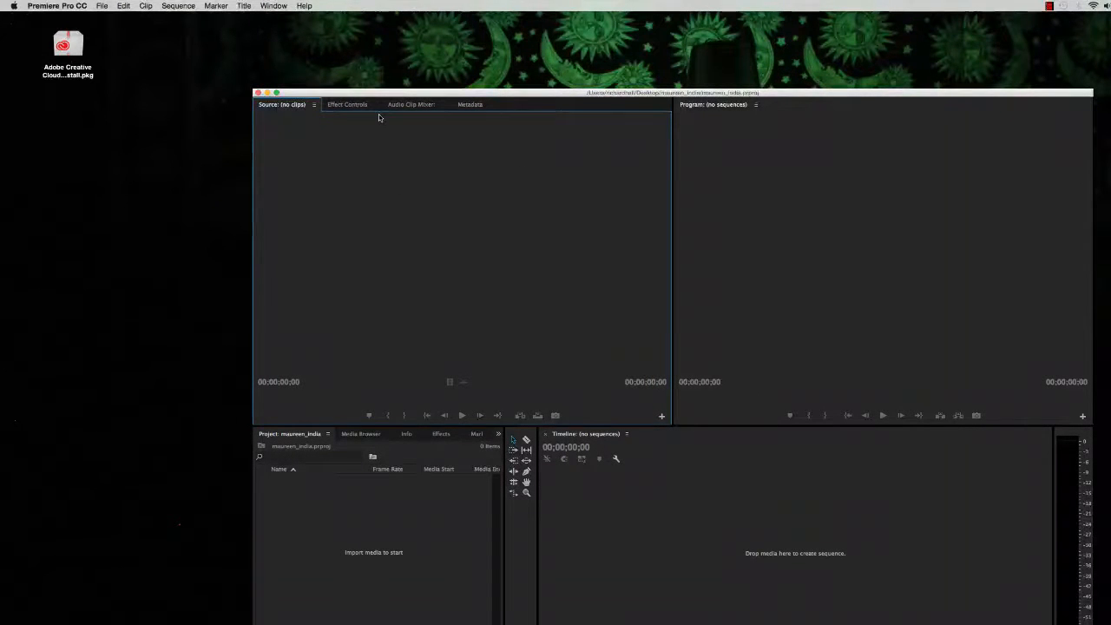
mouse_move(208, 32)
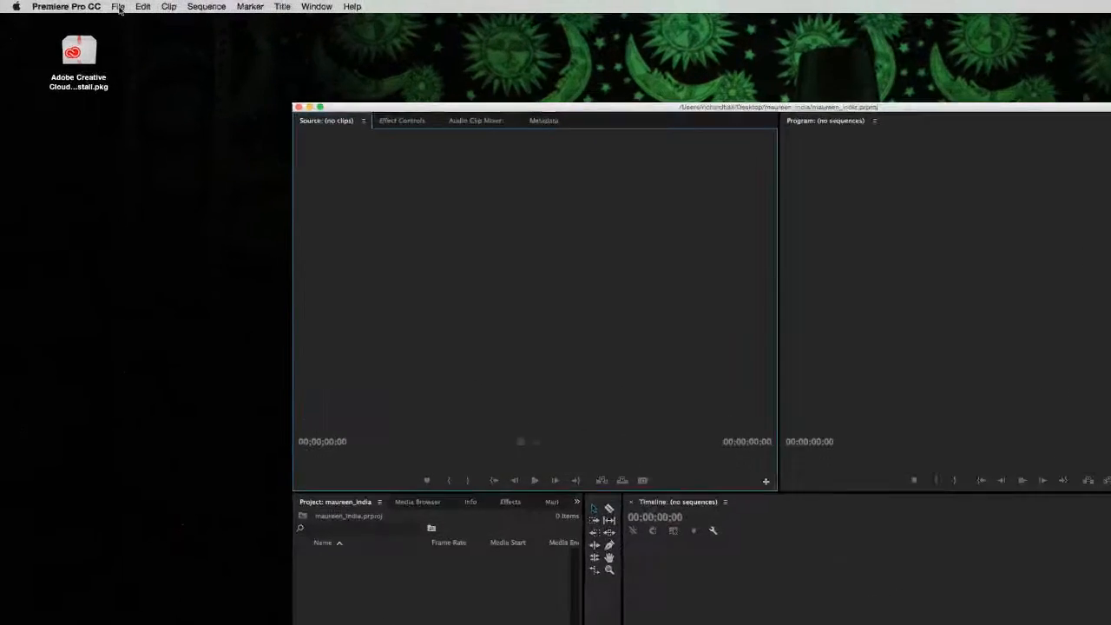
Choose Import from the File menu to browse for media
left_click(118, 7)
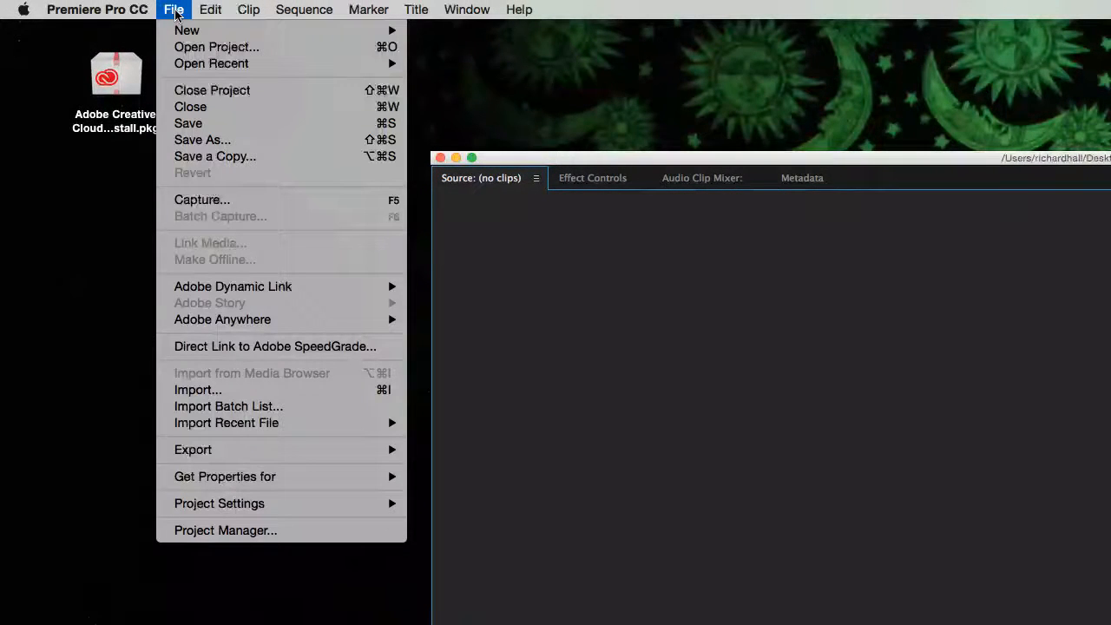
mouse_move(197, 388)
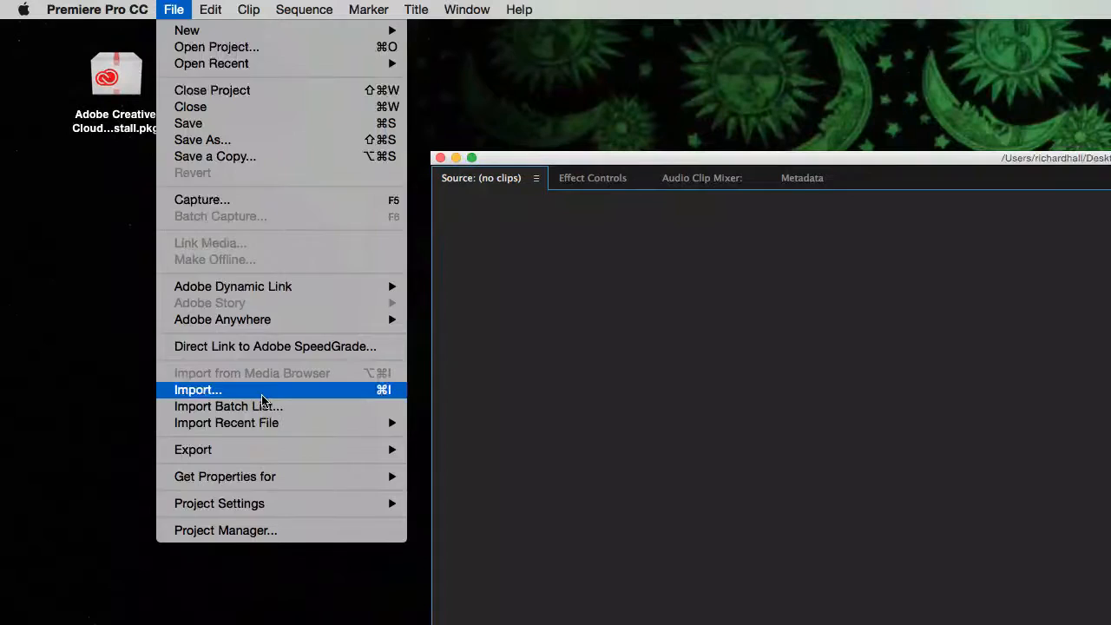
left_click(198, 388)
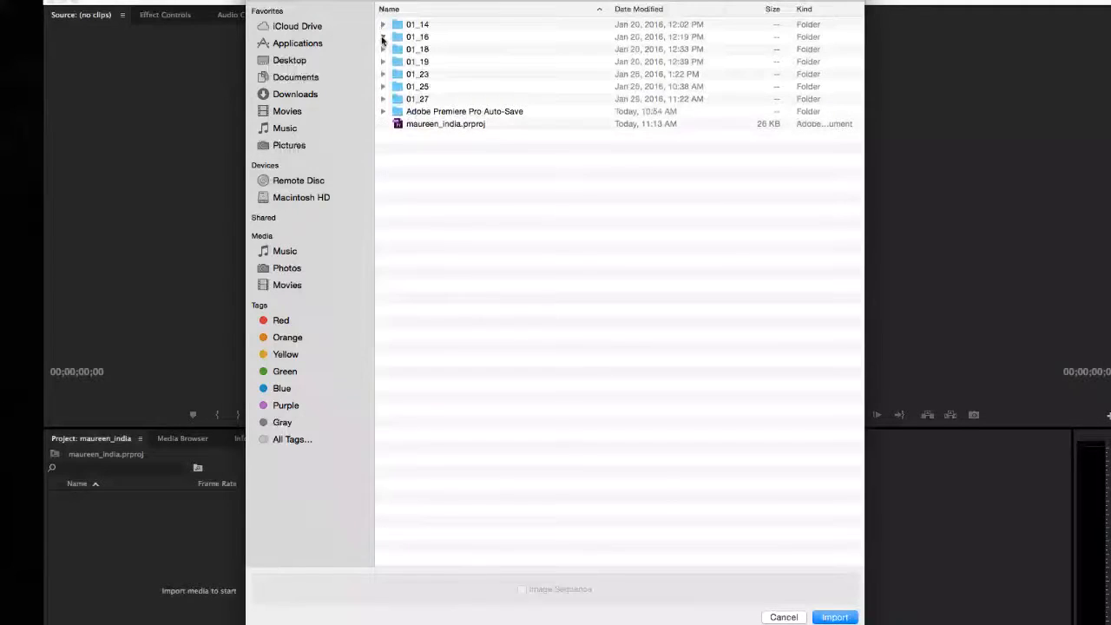
Select dated folders 01_14 through 01_27 and import all seven into the project
left_click(384, 49)
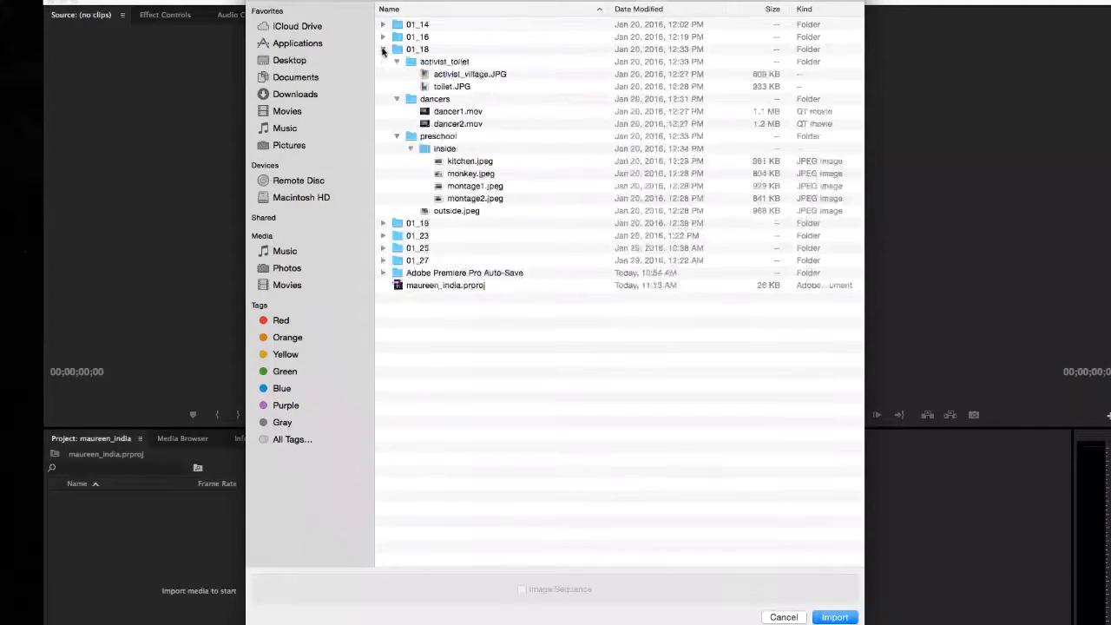
left_click(383, 49)
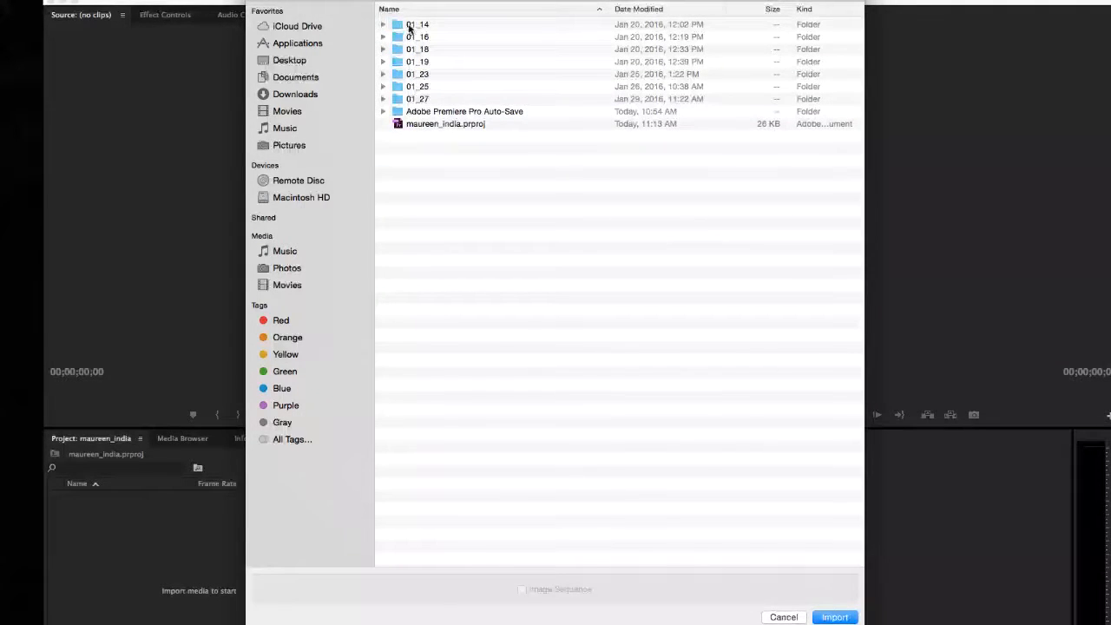
left_click(417, 24)
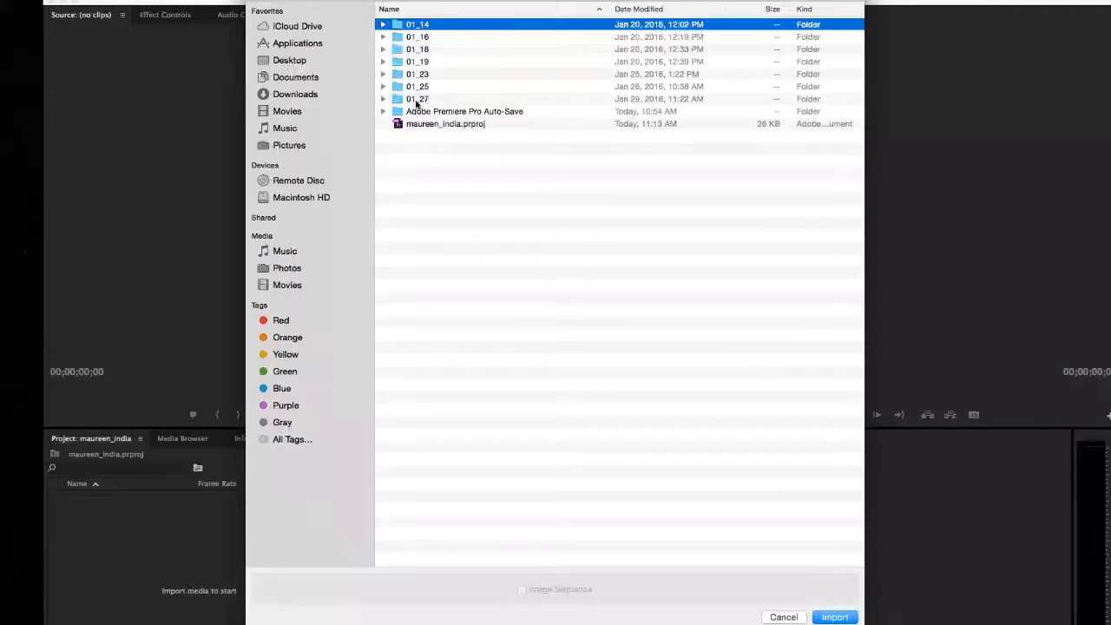
left_click(416, 97)
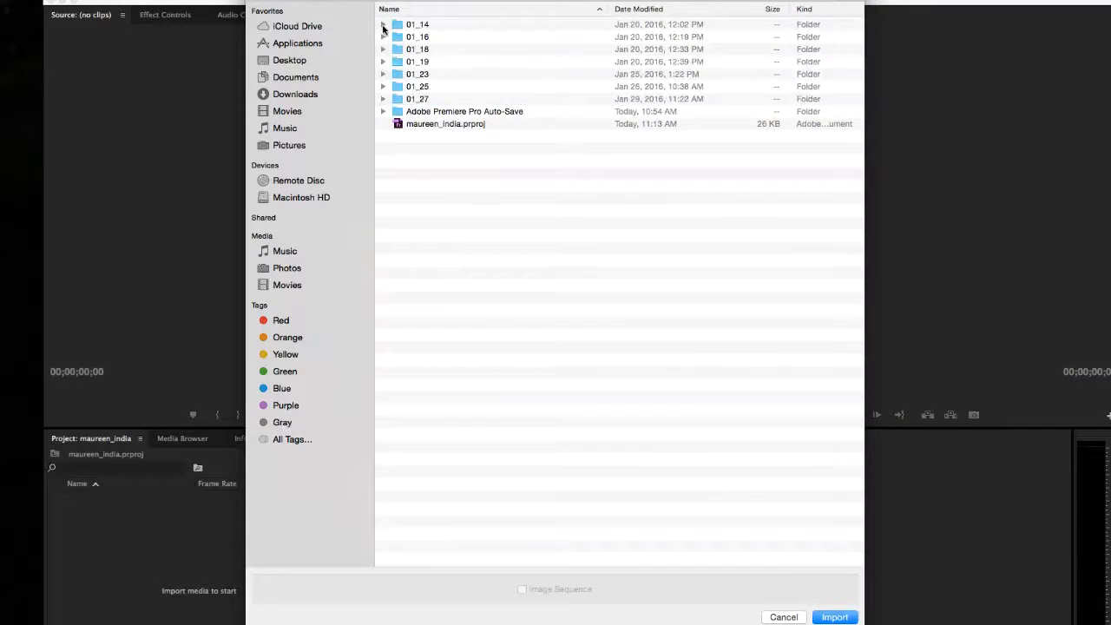
left_click(384, 24)
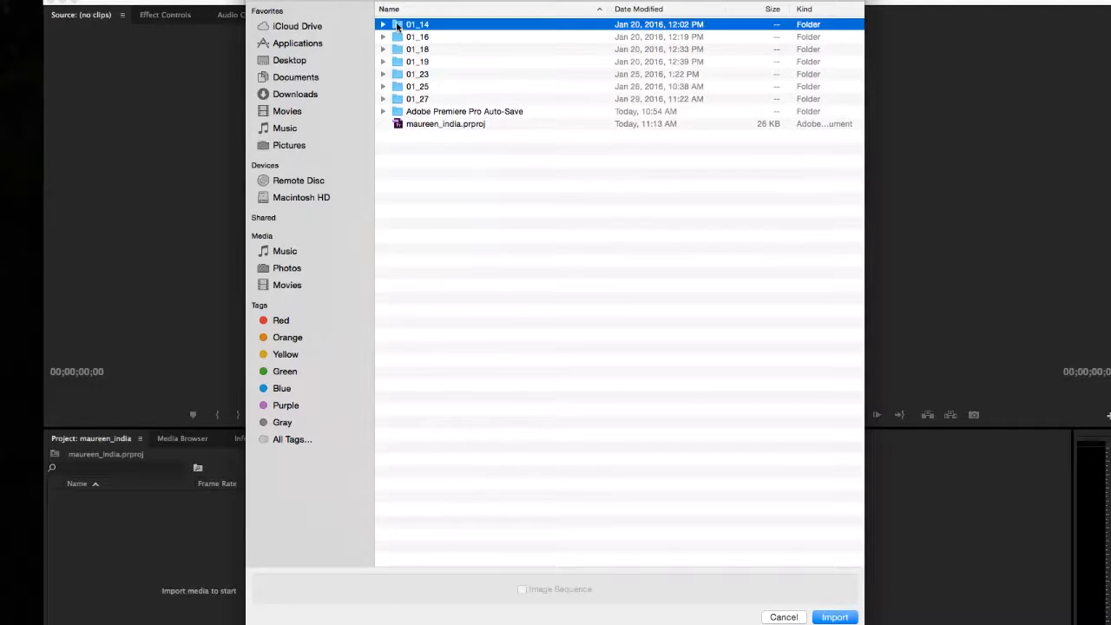
left_click(417, 97)
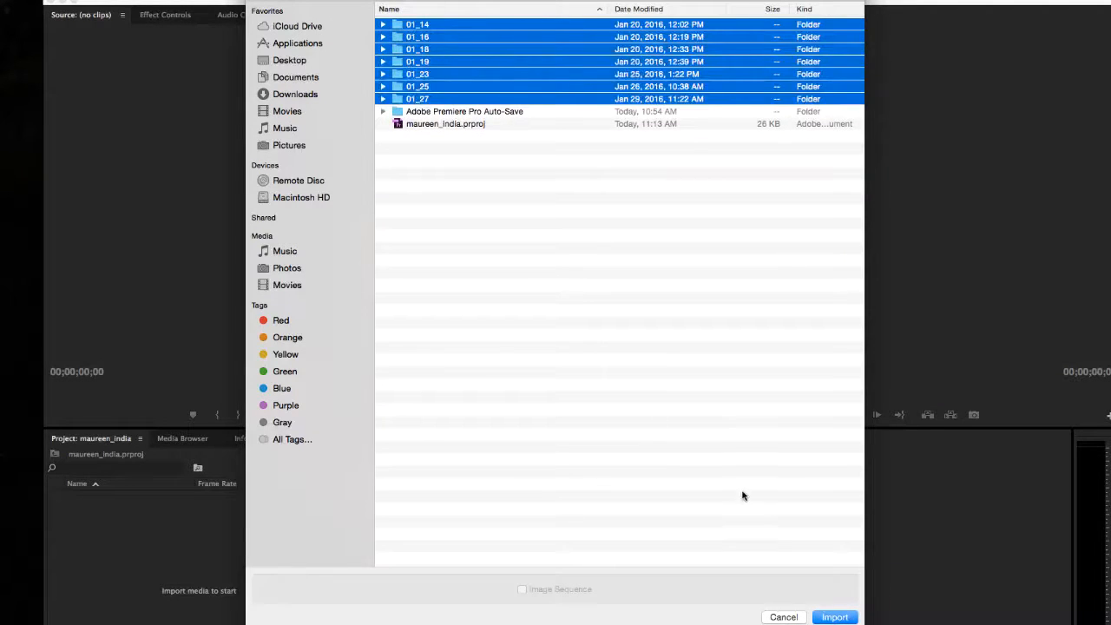
left_click(833, 618)
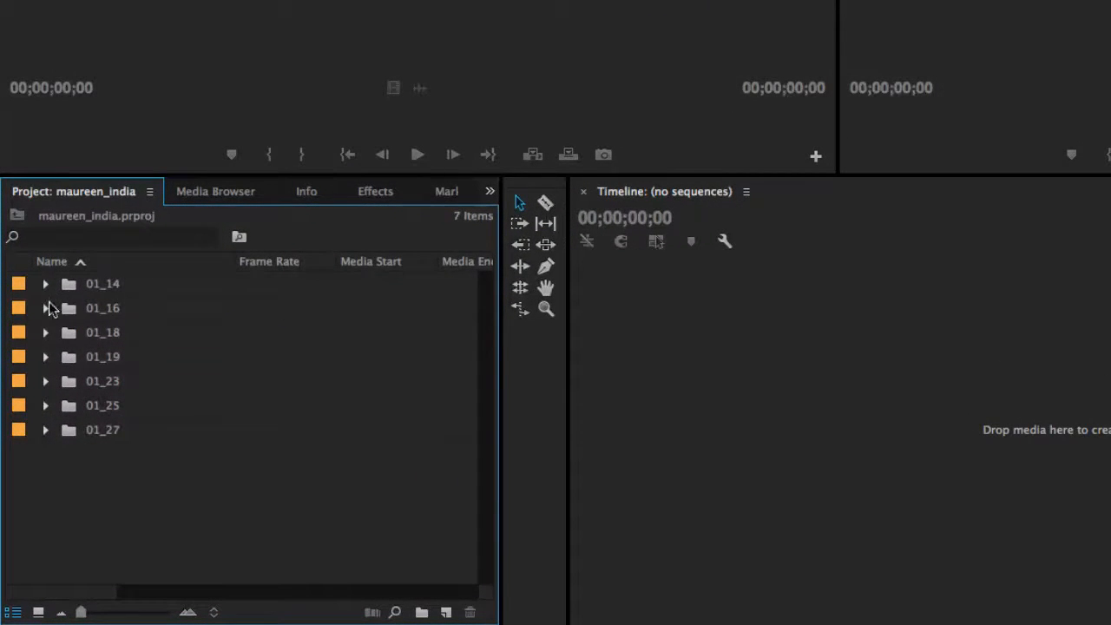
left_click(45, 307)
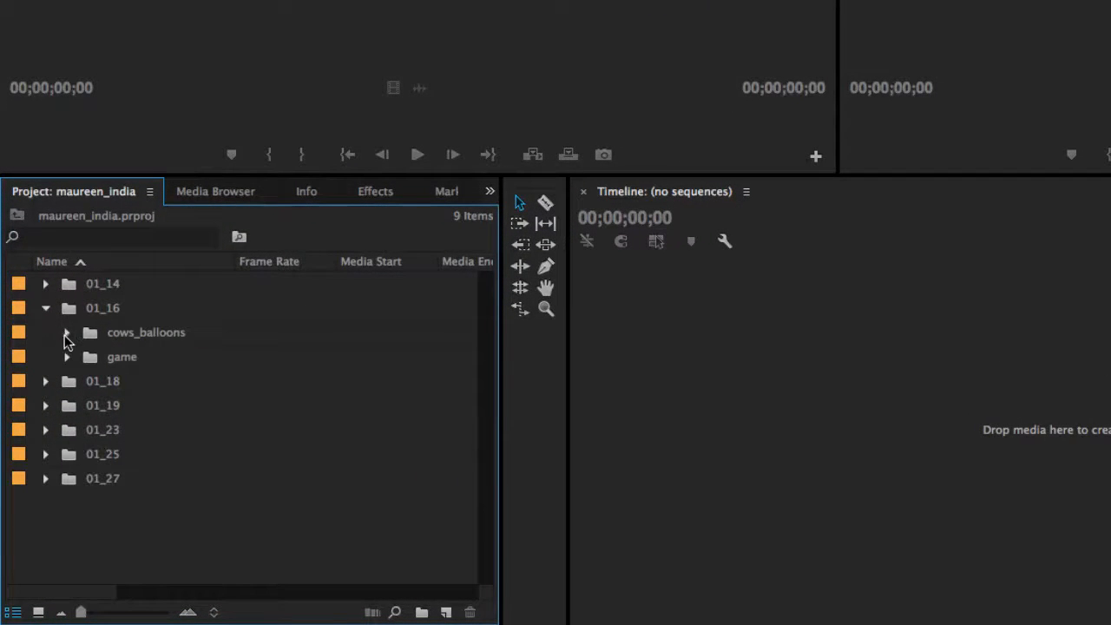
left_click(66, 333)
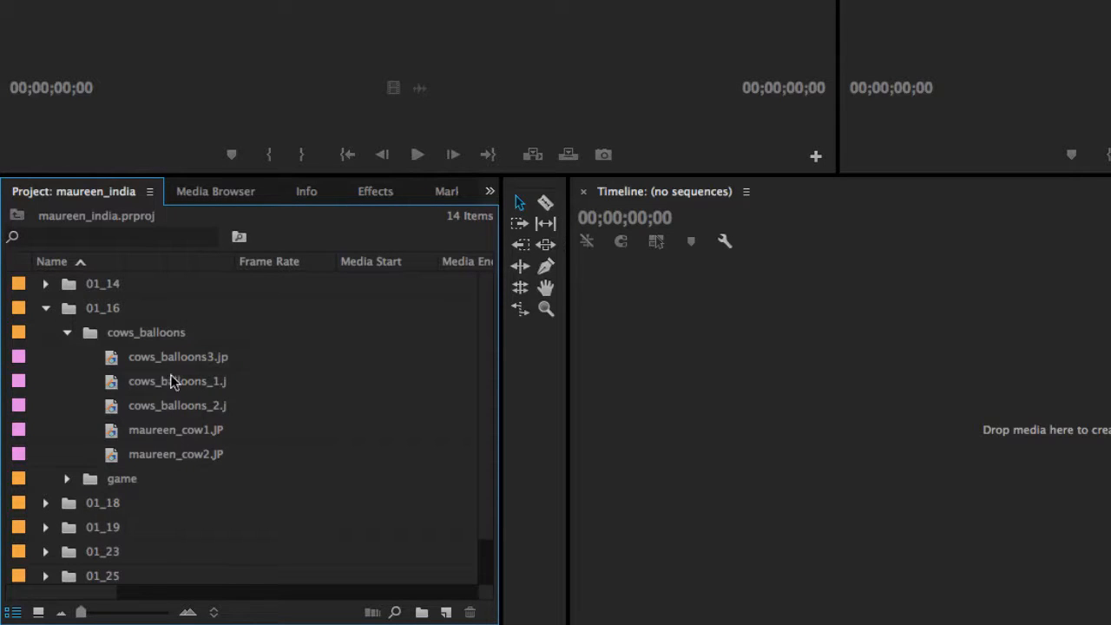
left_click(45, 308)
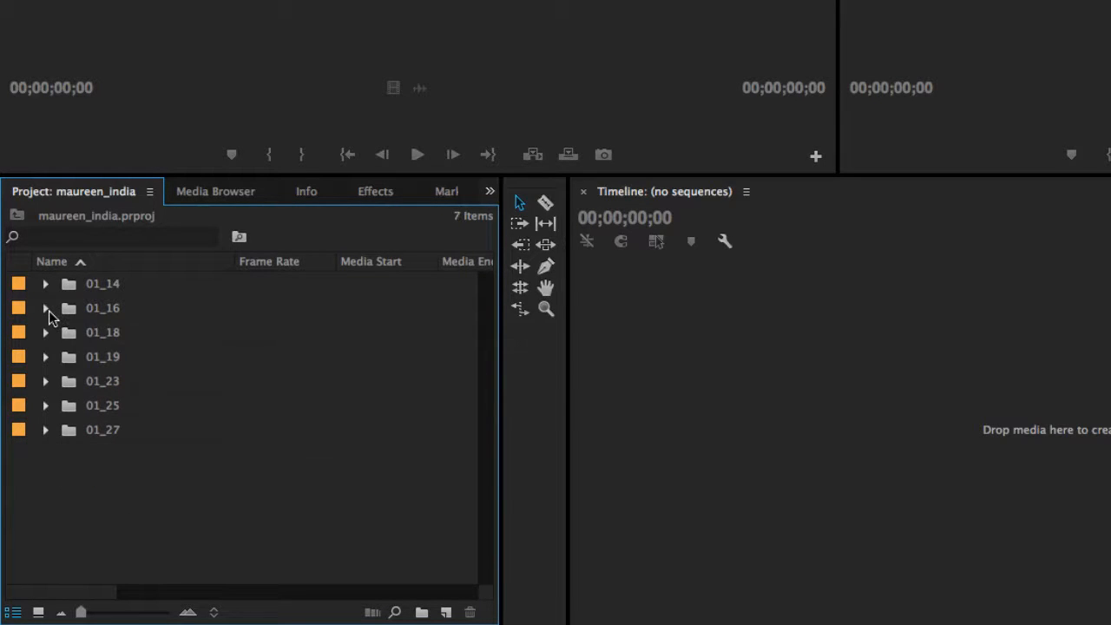